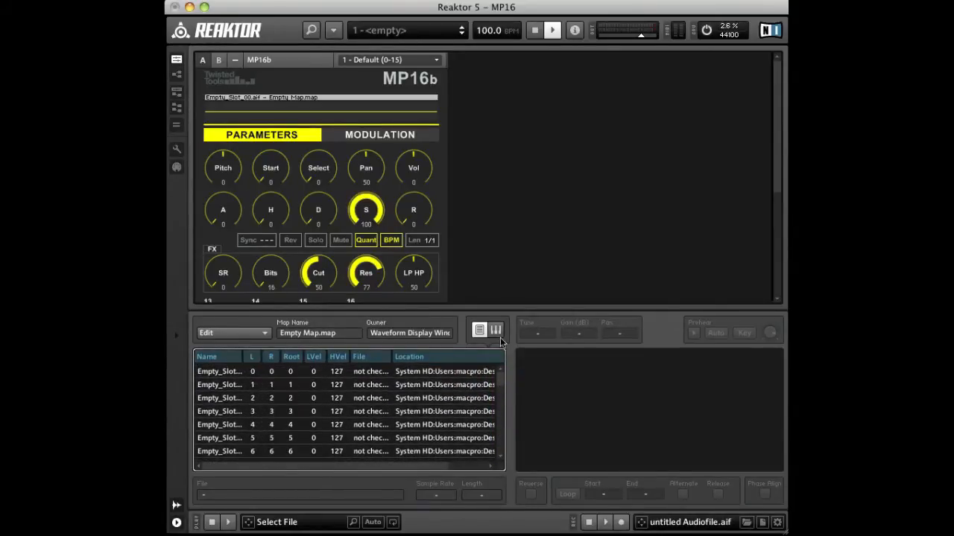
Step: Redraw the SEQ A and SEQ B step values, set SEQ A to Loop, and trigger pad 1
right_click(298, 116)
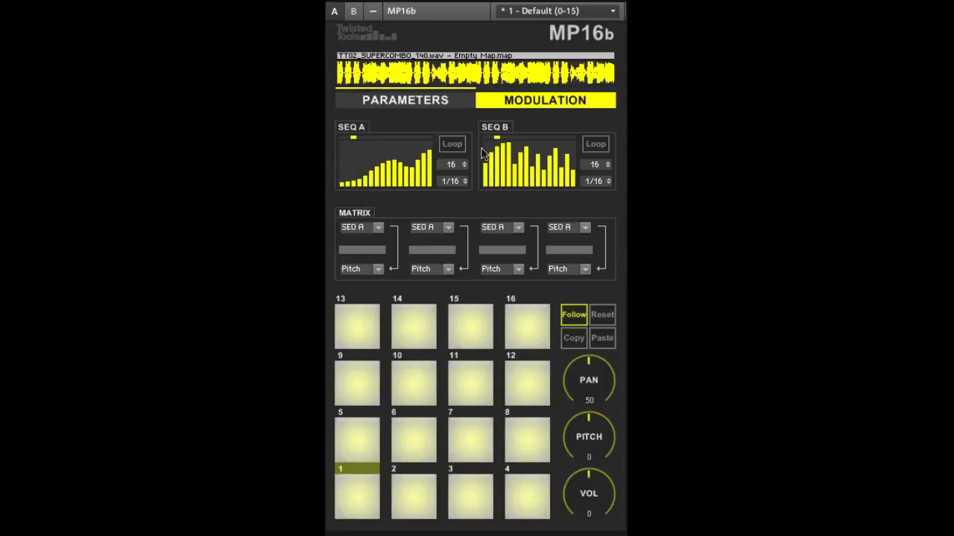
left_click(352, 127)
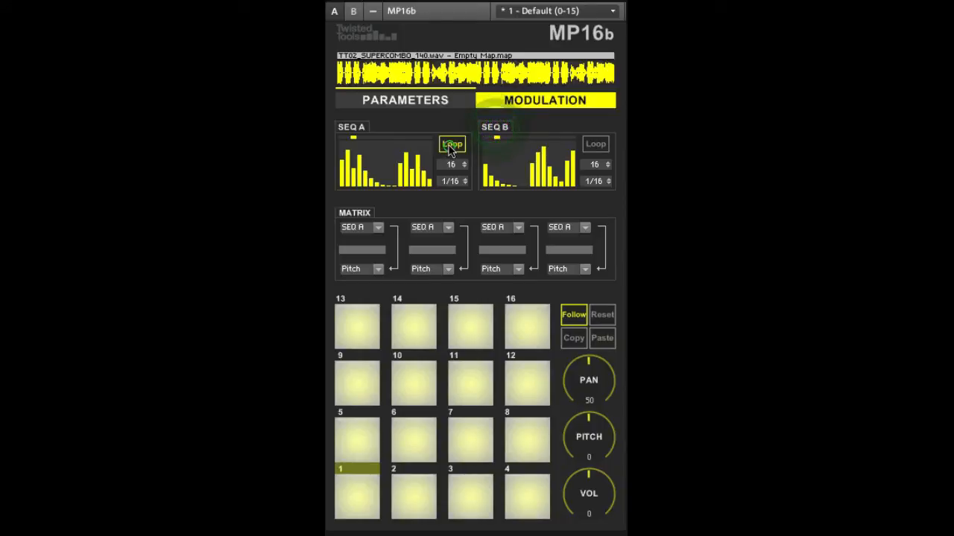
left_click(356, 495)
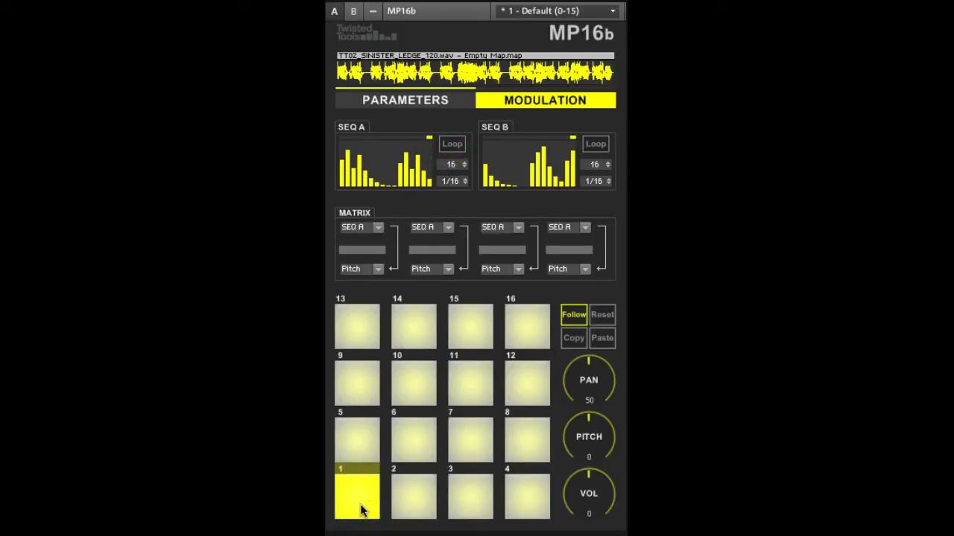
left_click(406, 100)
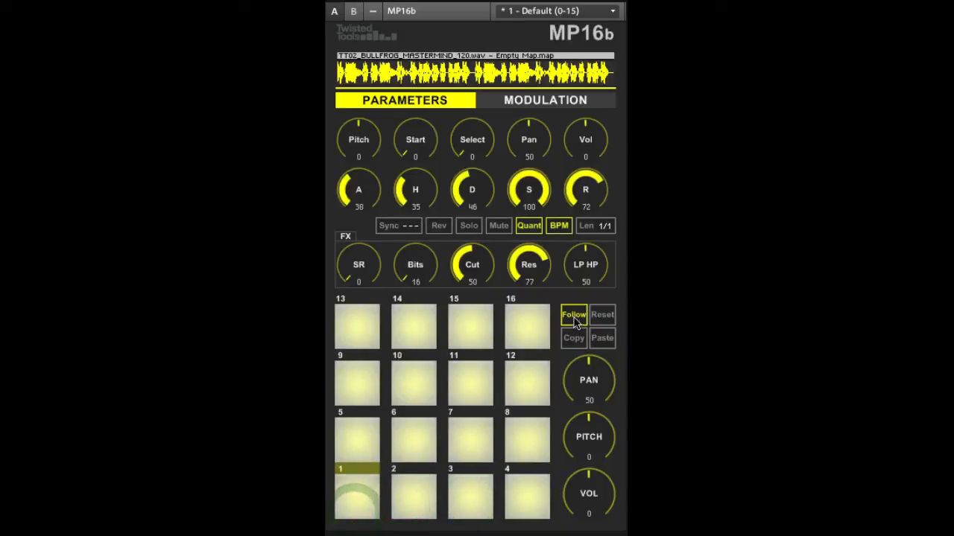
Step: Turn off Follow so pad selection no longer tracks played notes
left_click(414, 498)
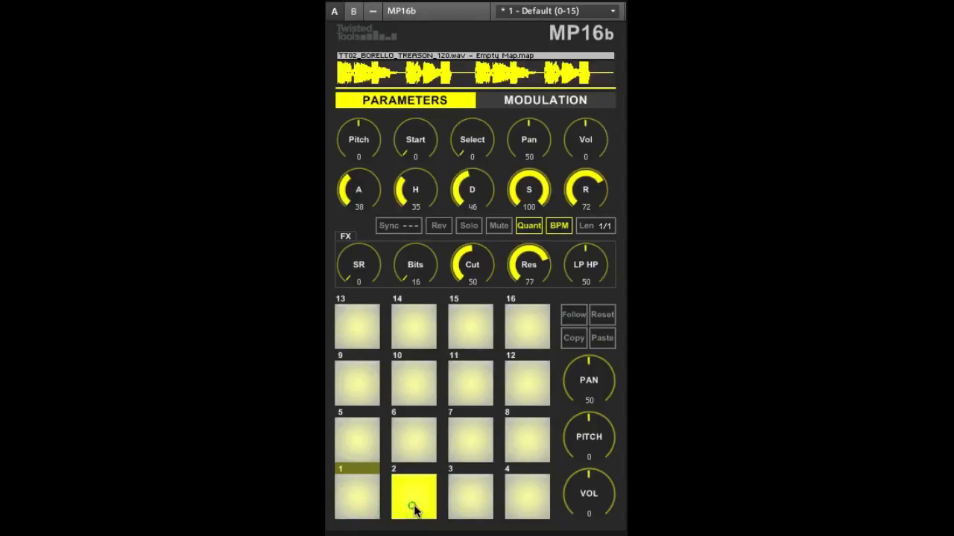